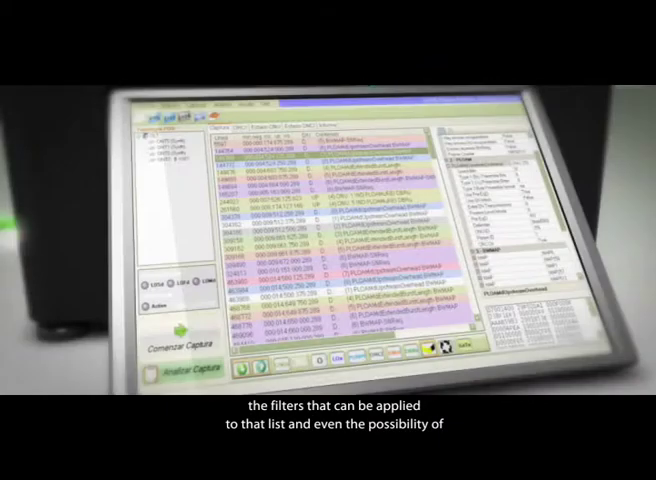
# Select a frame near the top of the PLOAM/BWMAP capture list to show its decoded fields.
pyautogui.click(322, 158)
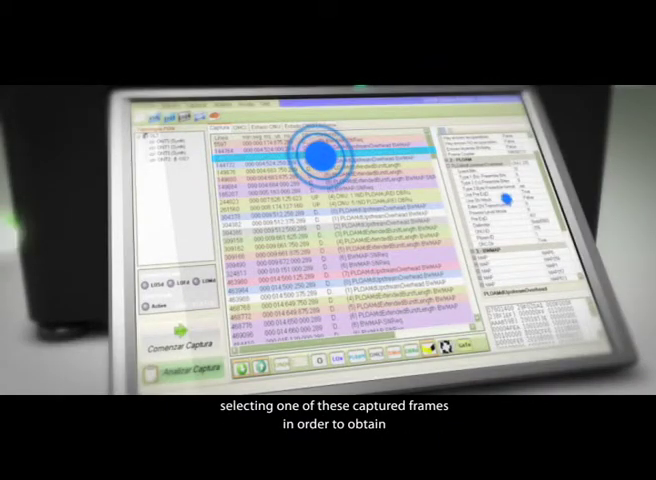